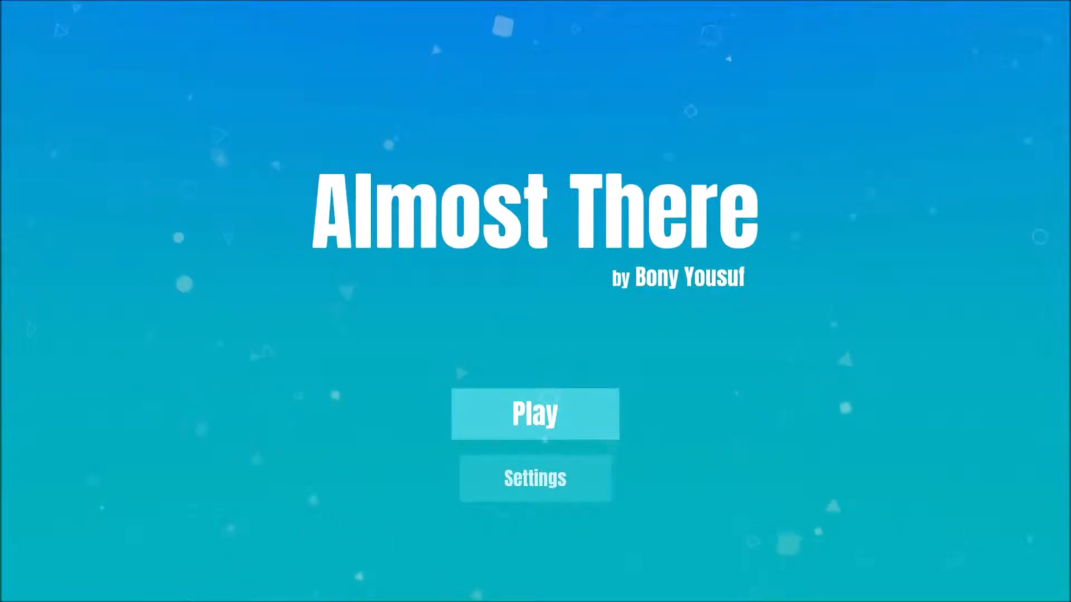
# Start the game and browse the World 2 stage grid
pyautogui.click(535, 413)
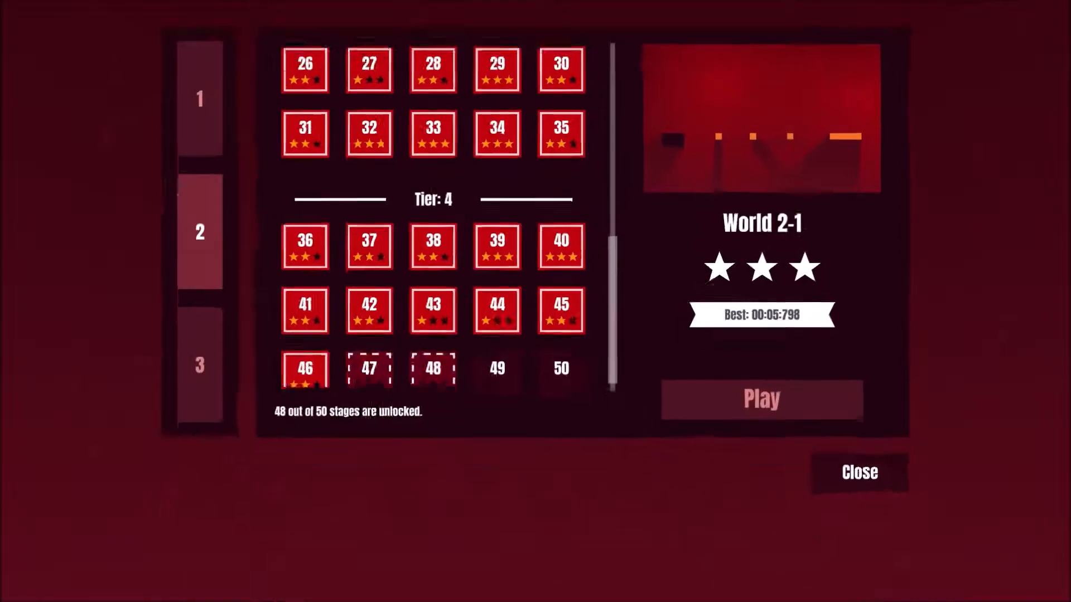
pyautogui.scroll(3)
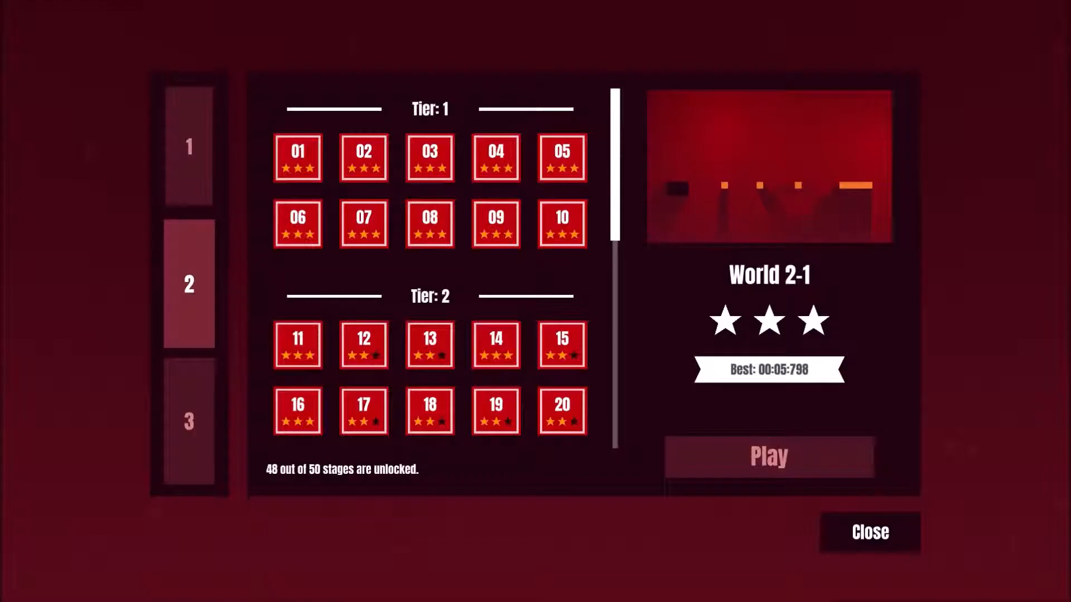
pyautogui.scroll(-3)
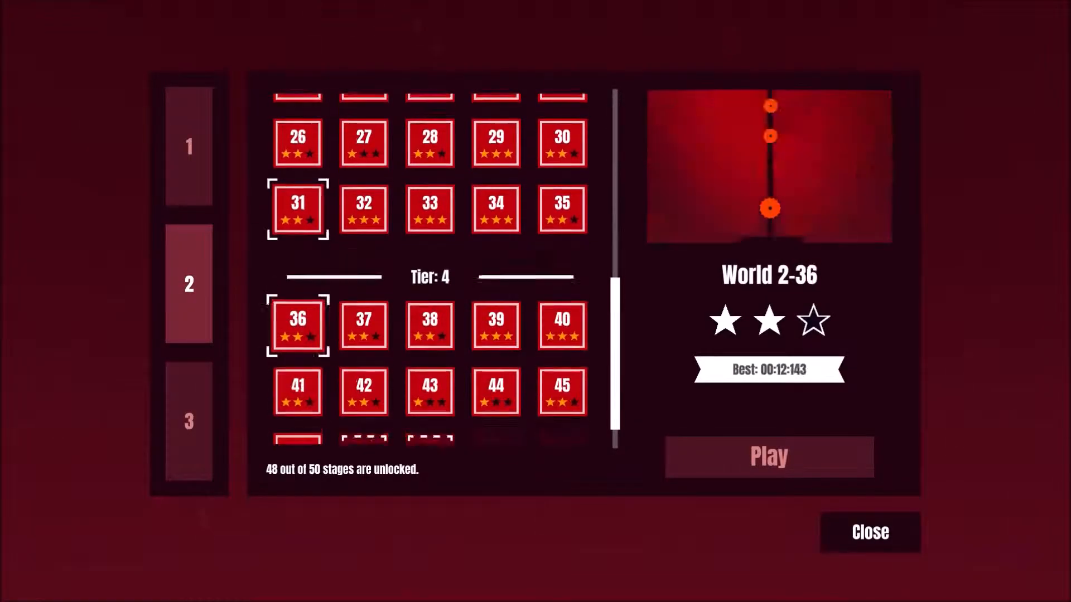
# Preview stages 2-36, 2-47 and 2-49, then start level 2-47
pyautogui.click(364, 410)
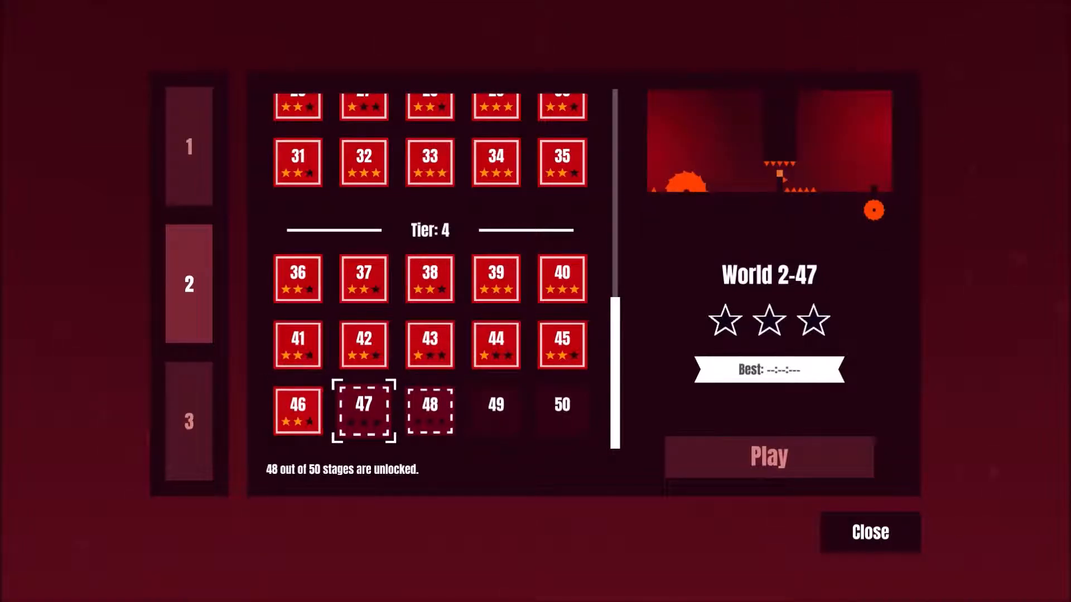
pyautogui.click(495, 411)
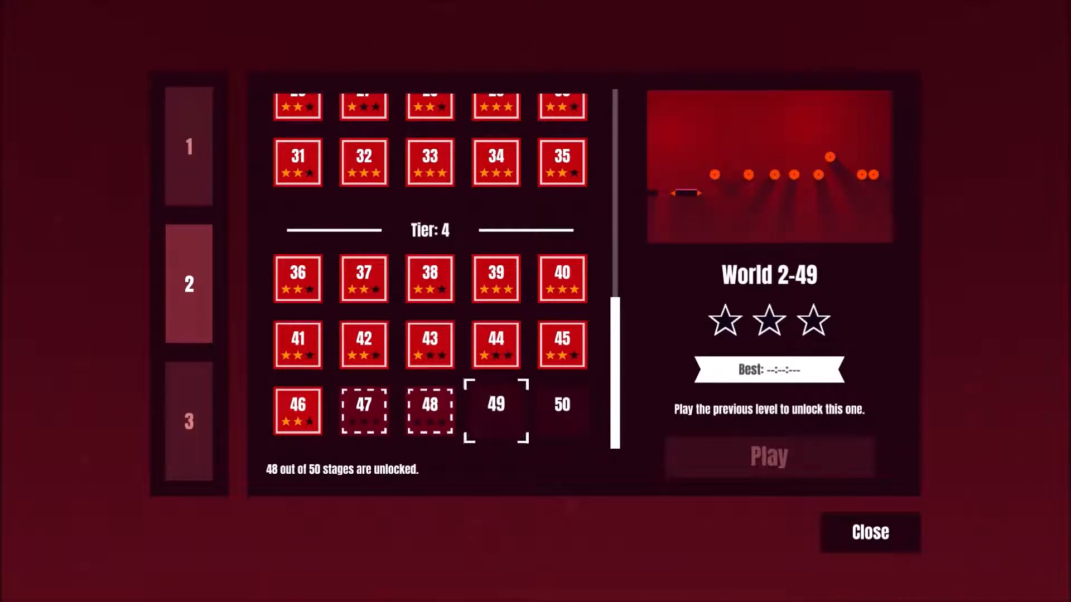
pyautogui.click(364, 409)
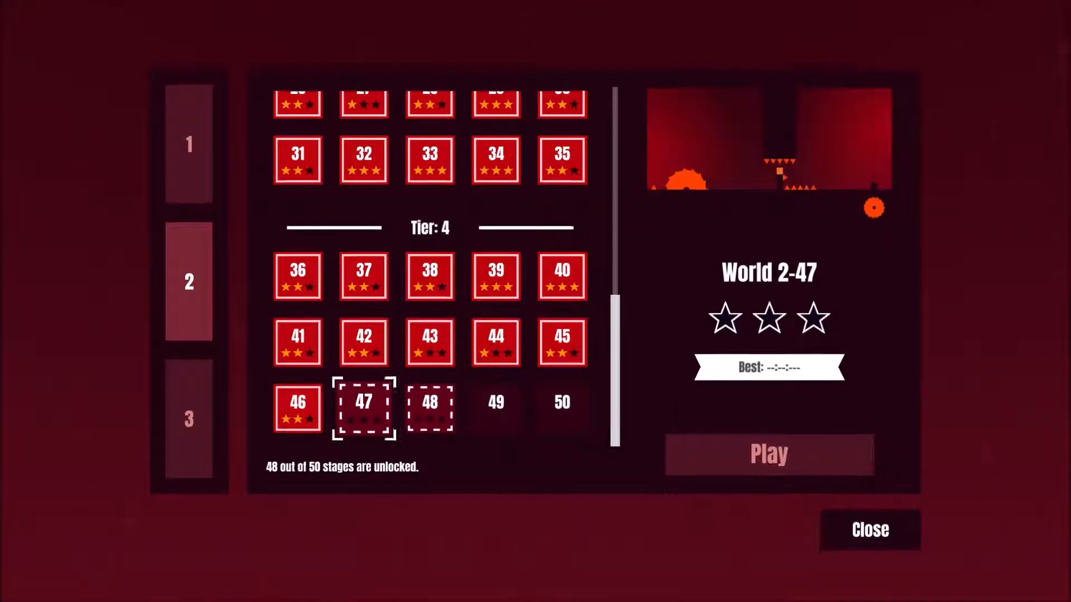
pyautogui.click(767, 452)
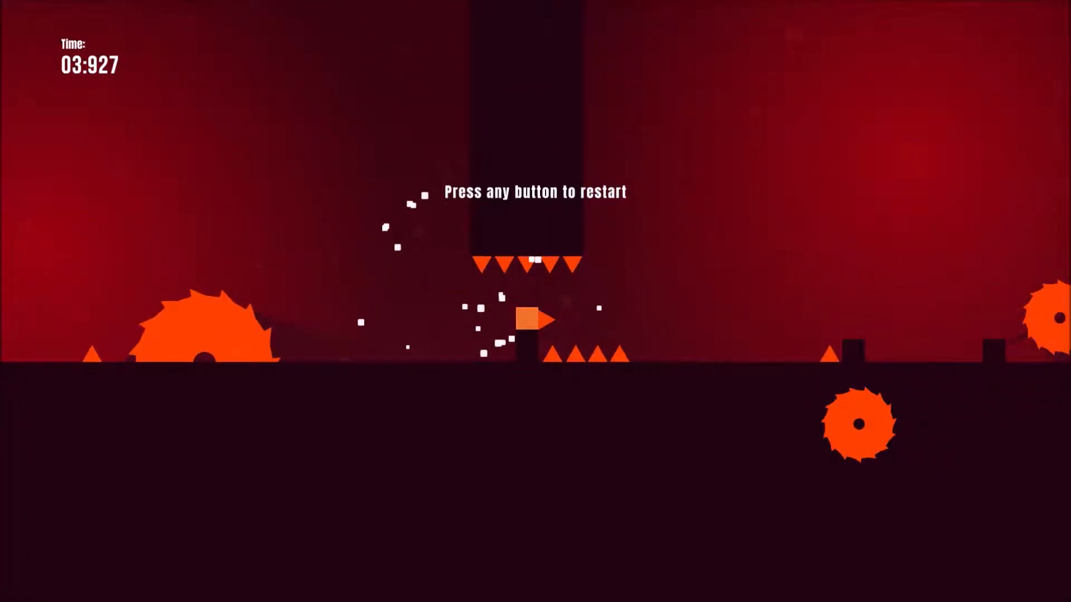
# Restart level 2-47 after each death past the spiked pillar, reaching attempt 8
pyautogui.press('space')
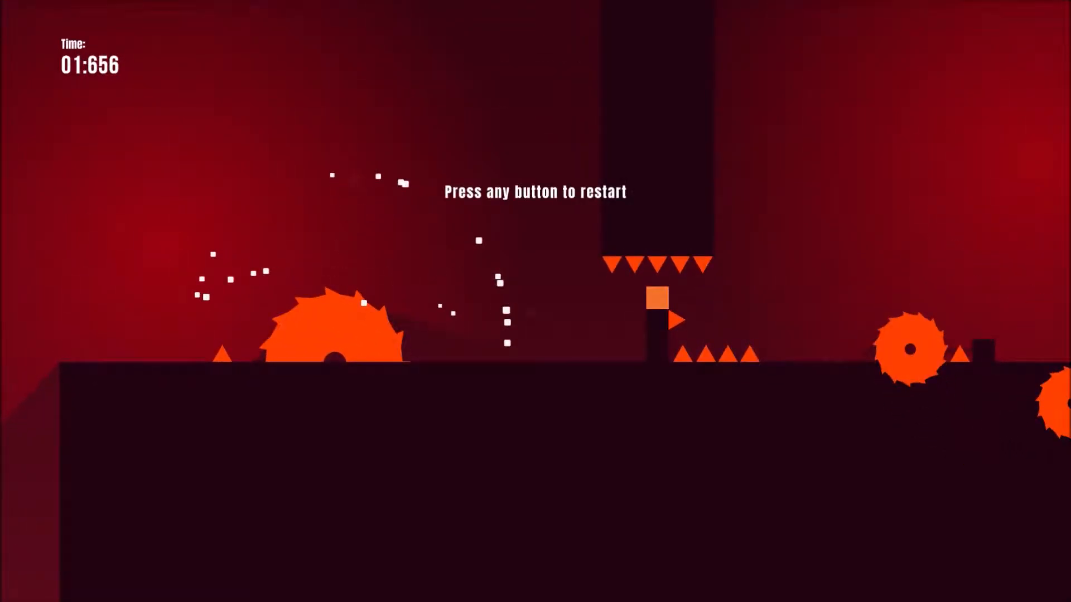
pyautogui.press('space')
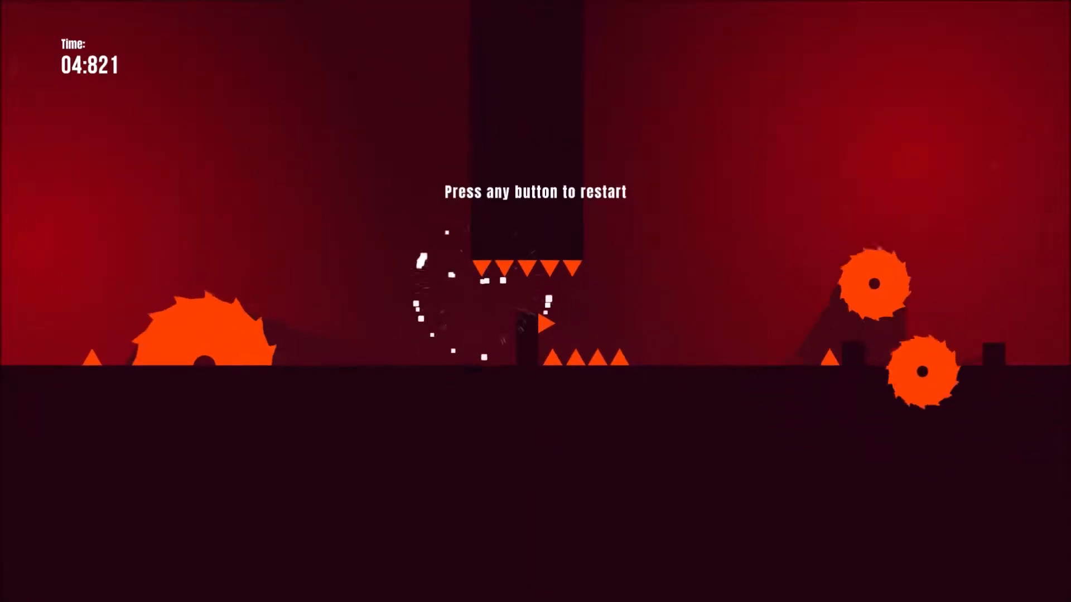
pyautogui.press('space')
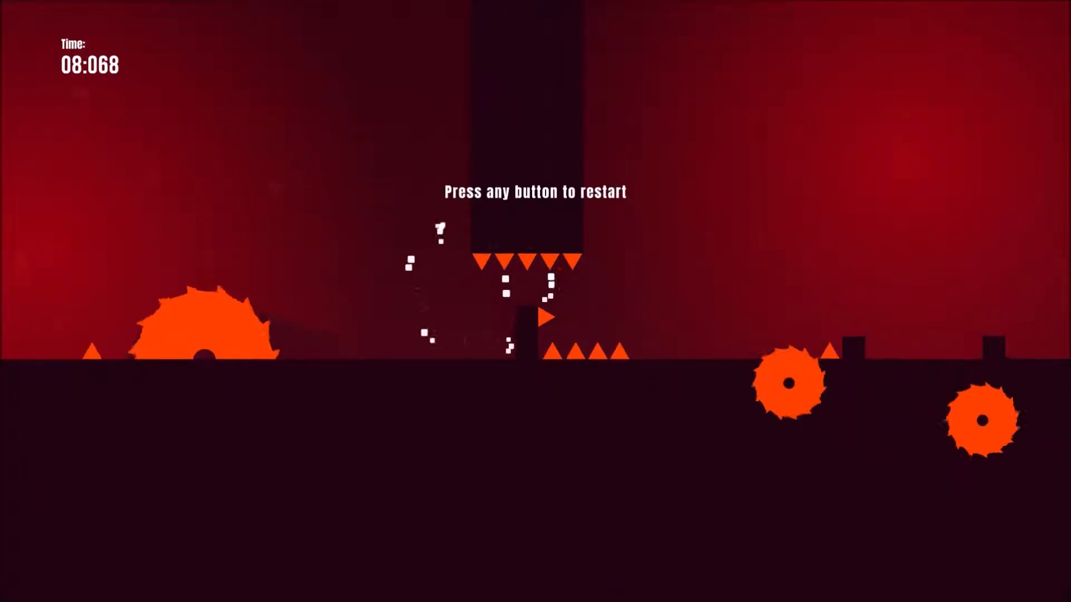
pyautogui.press('space')
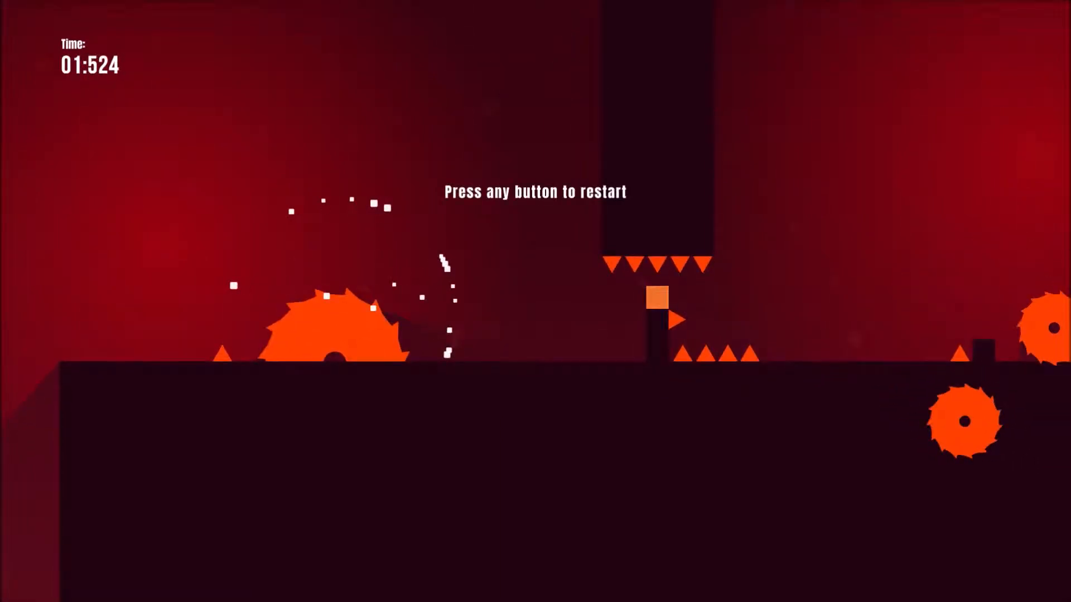
pyautogui.press('space')
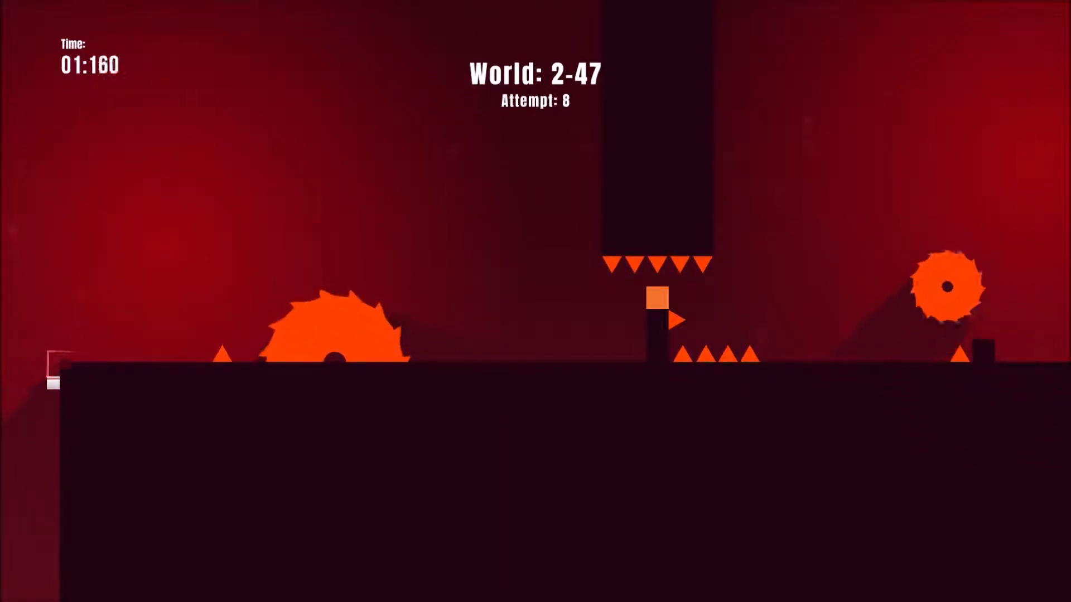
# Jump through the floor-spike and saw-blade corridor, retrying until reaching the floating platforms
pyautogui.press('space')
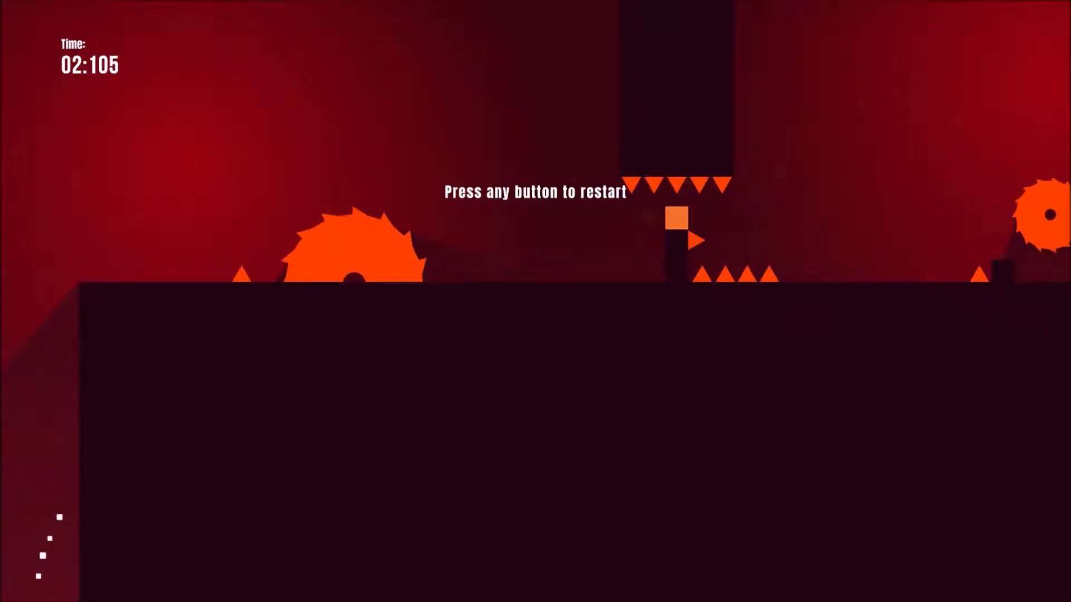
pyautogui.press('space')
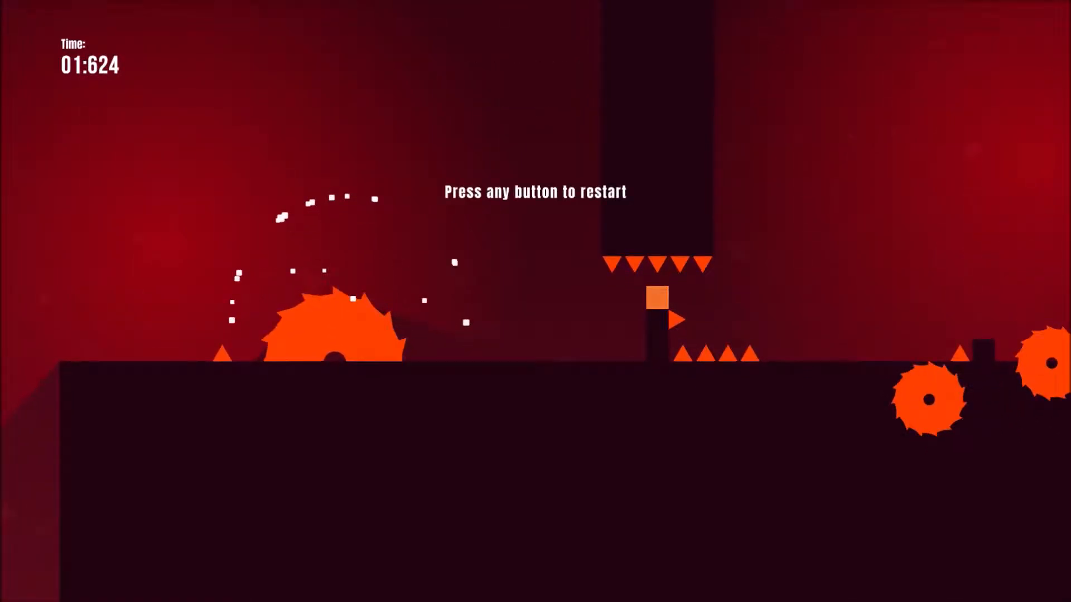
pyautogui.press('space')
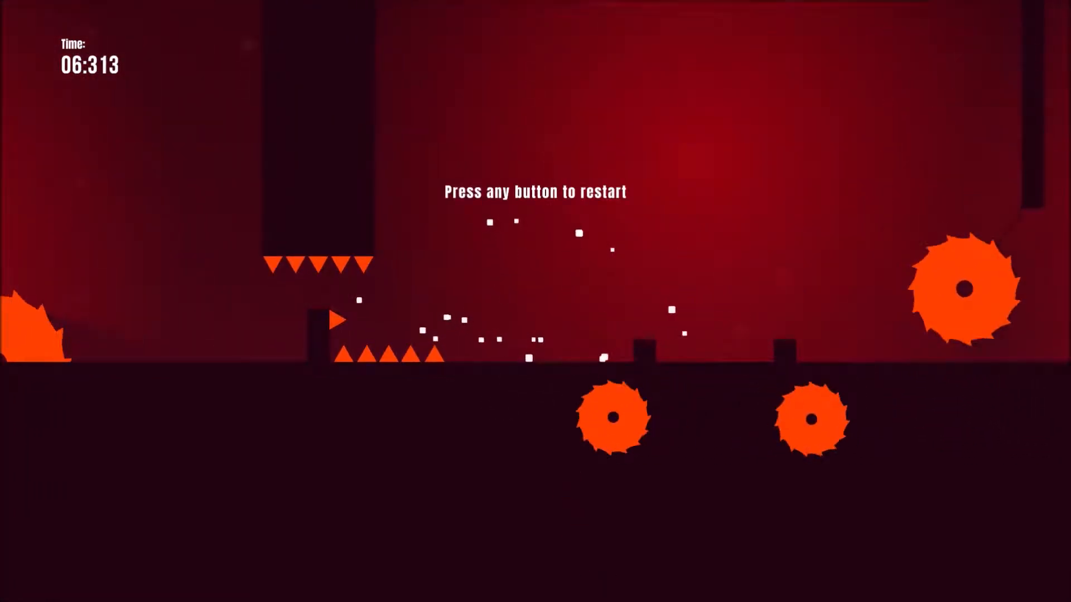
pyautogui.press('space')
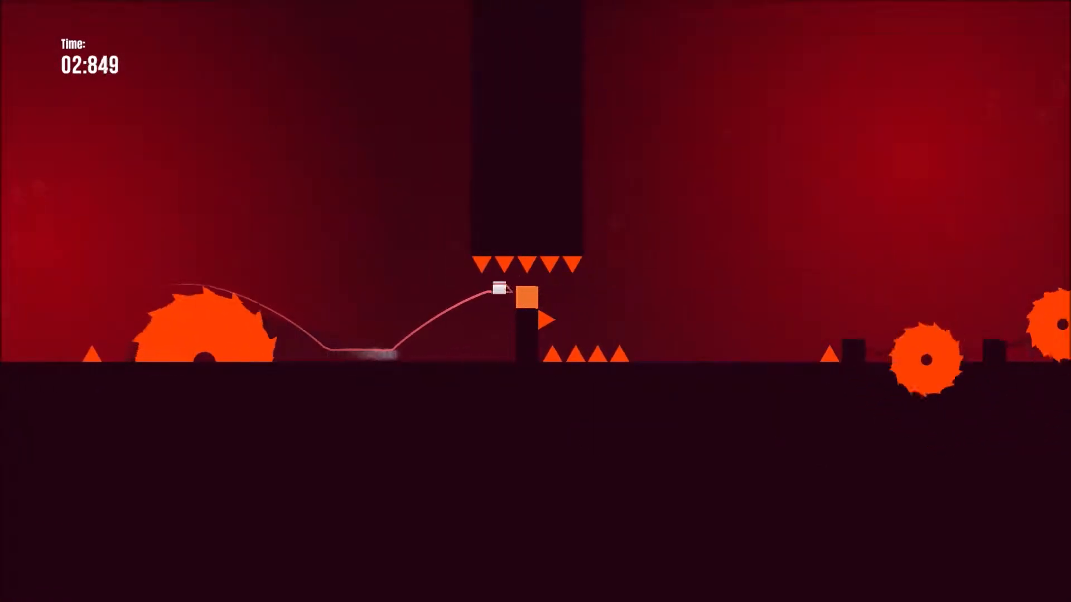
pyautogui.press('space')
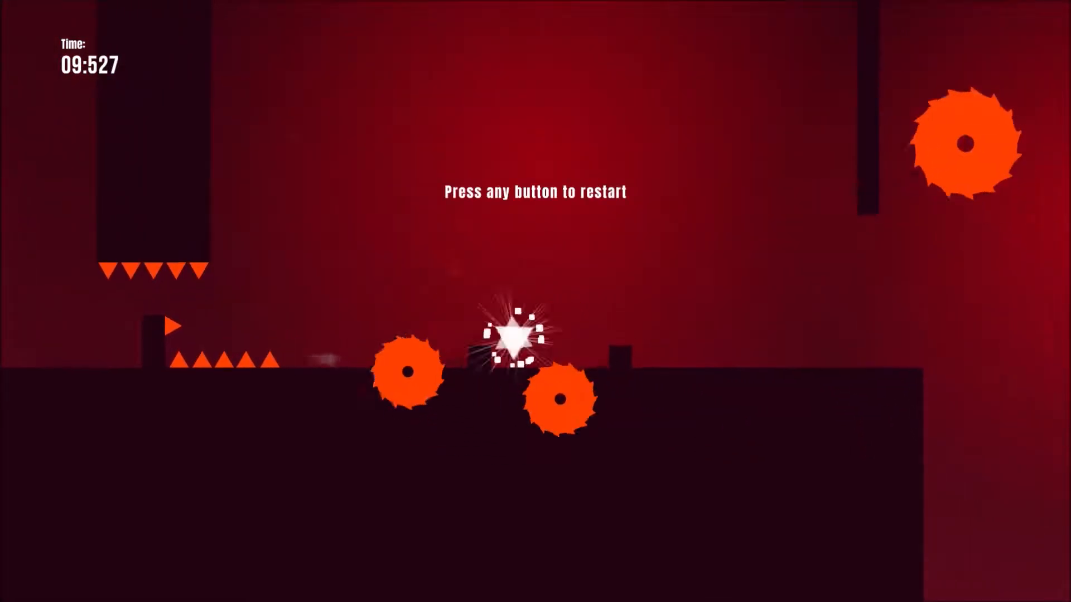
pyautogui.press('space')
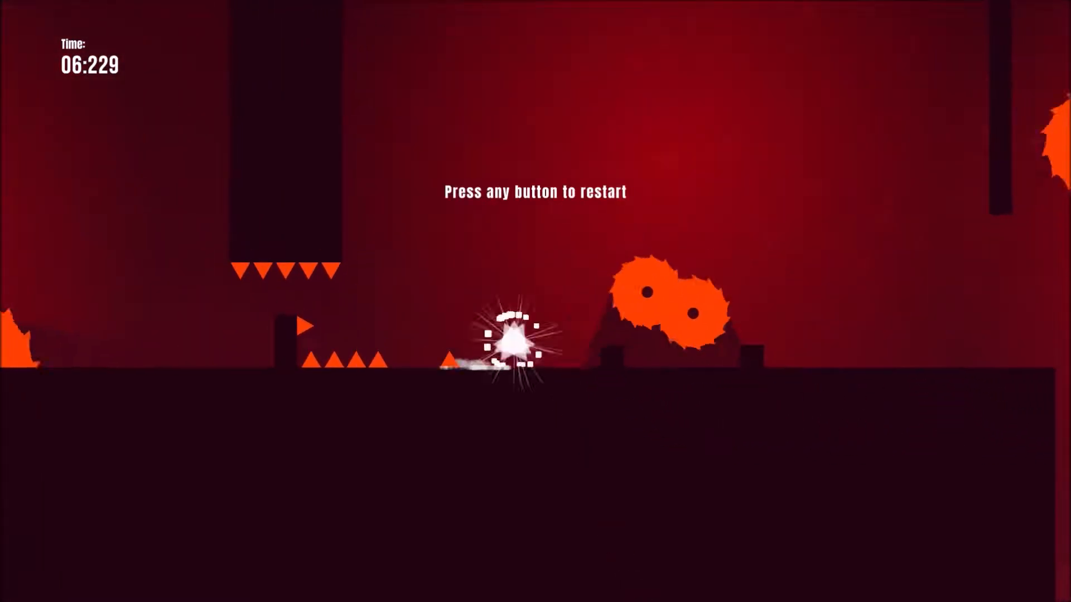
pyautogui.press('space')
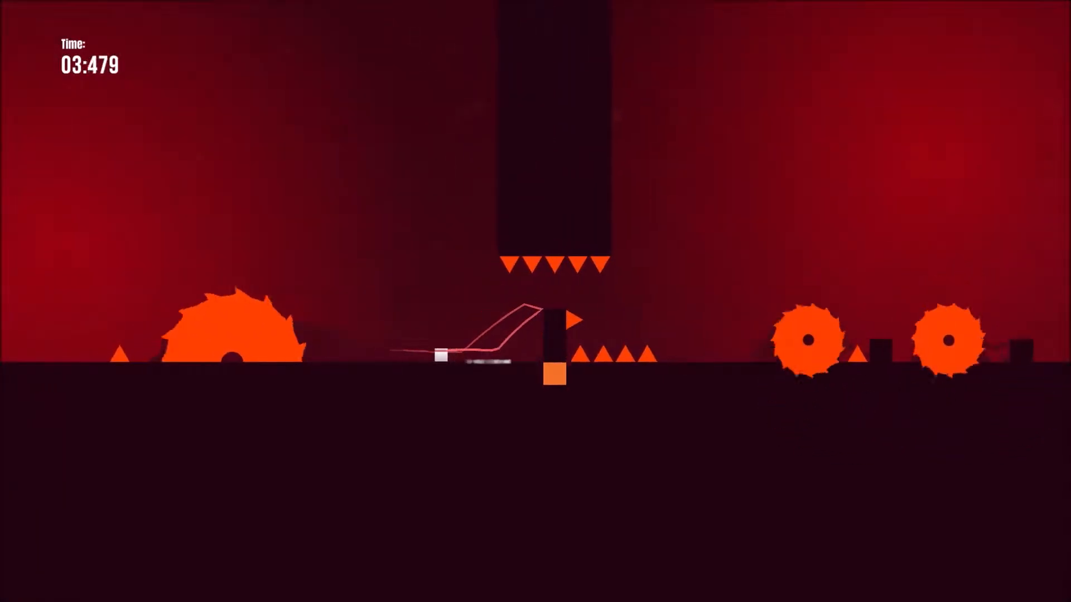
pyautogui.press('space')
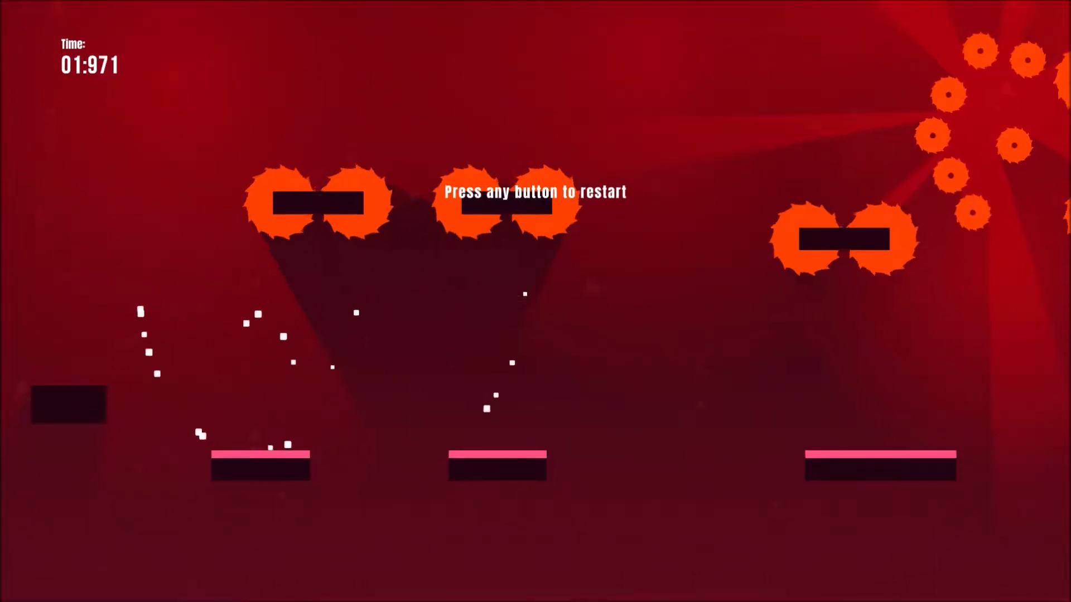
pyautogui.press('space')
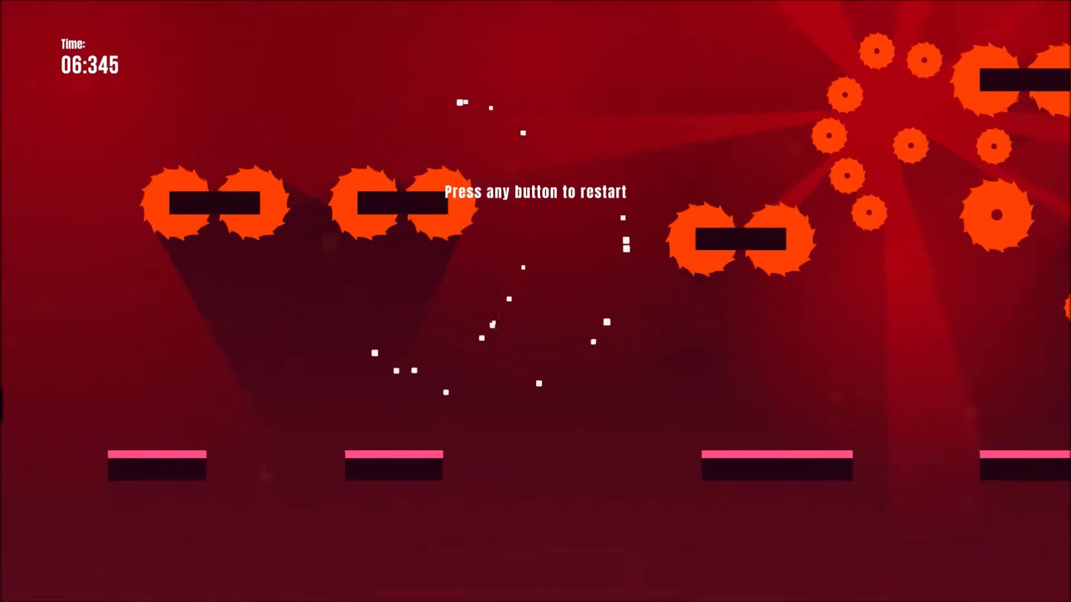
pyautogui.press('space')
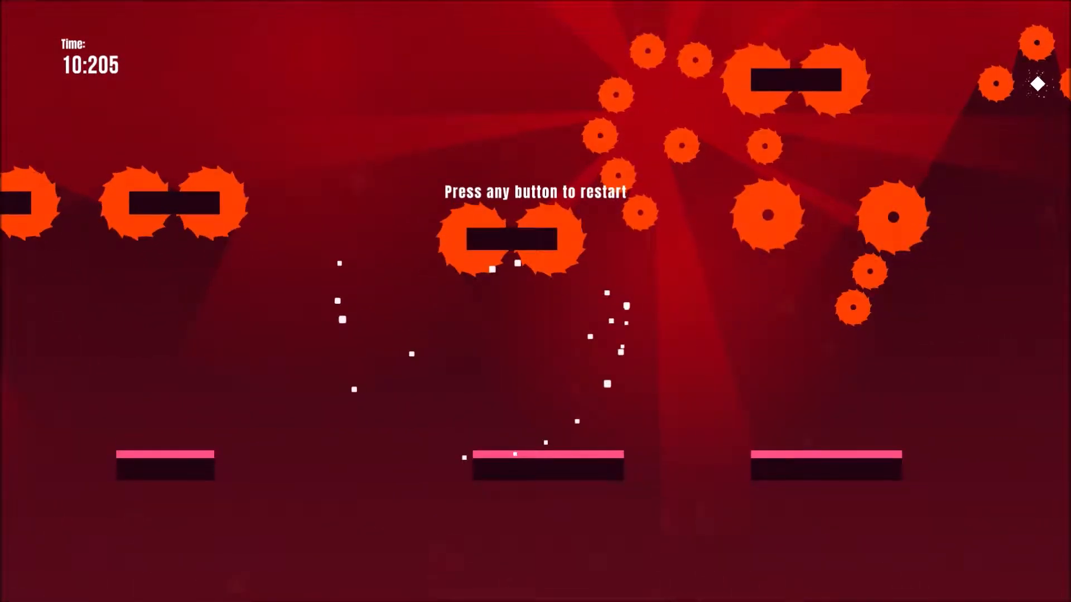
pyautogui.press('space')
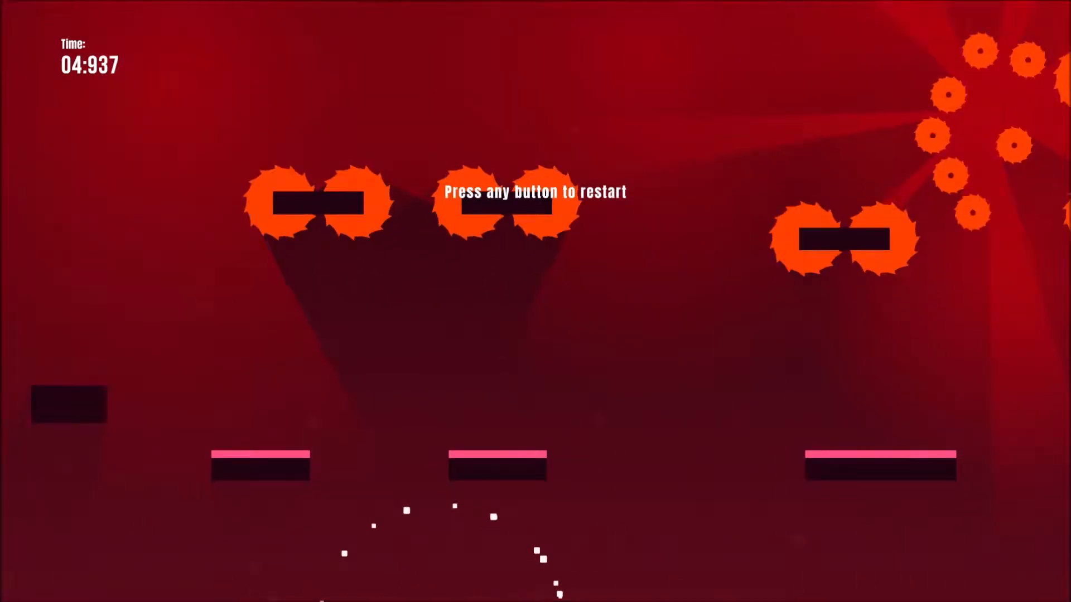
# Retry the pink-platform saw-cluster level until reaching the goal diamond and loading 2-49
pyautogui.press('space')
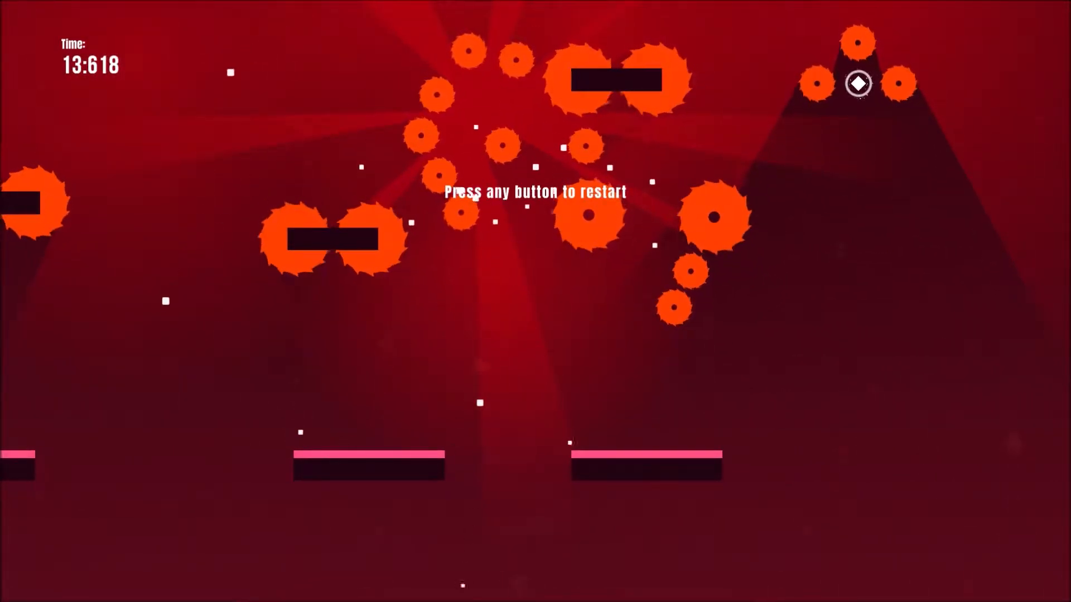
pyautogui.press('space')
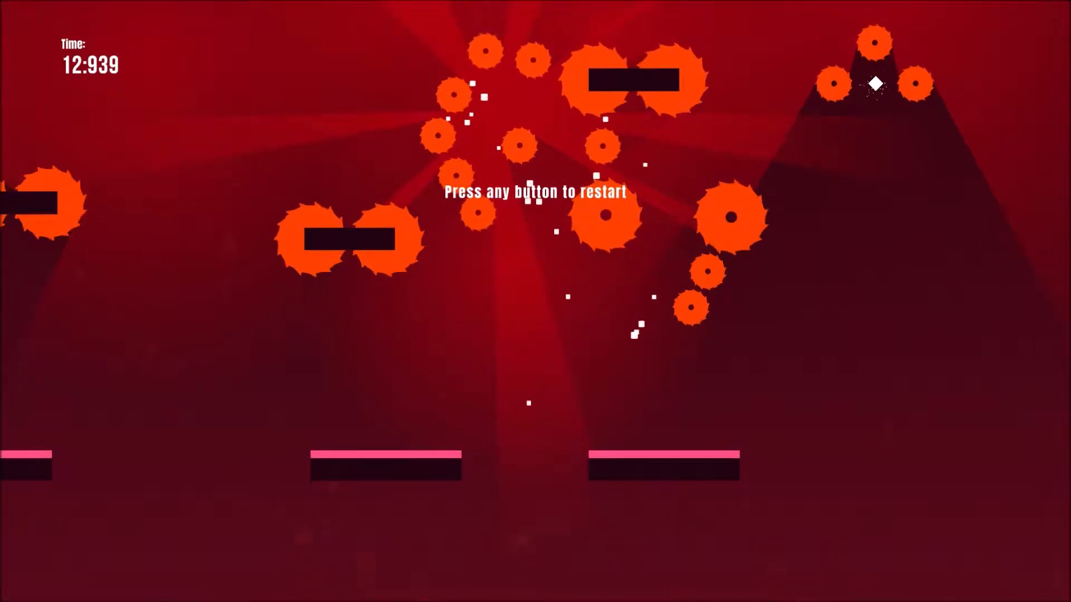
pyautogui.press('space')
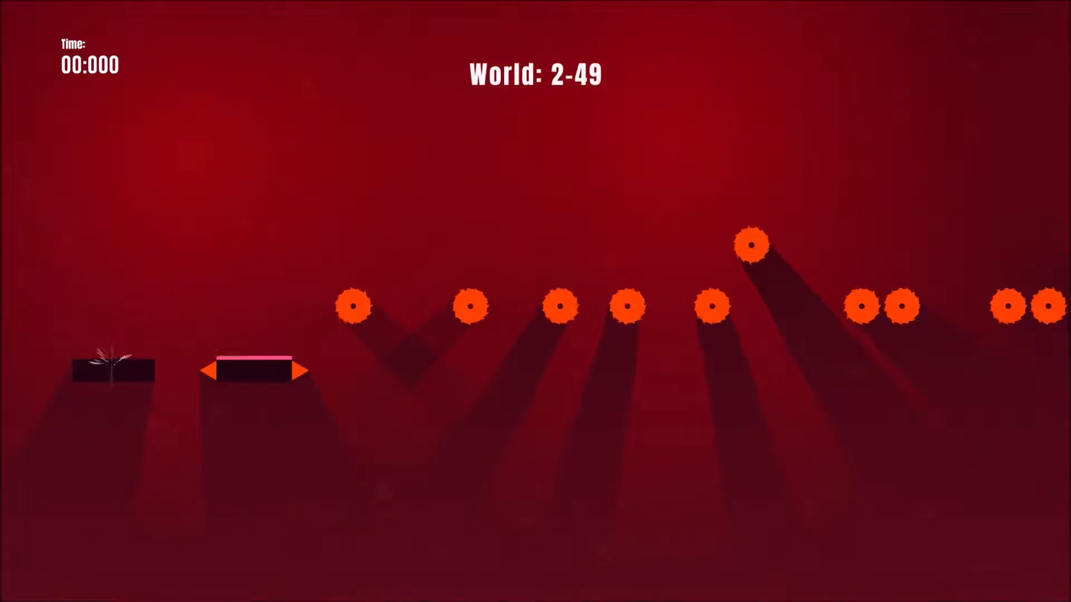
pyautogui.press('space')
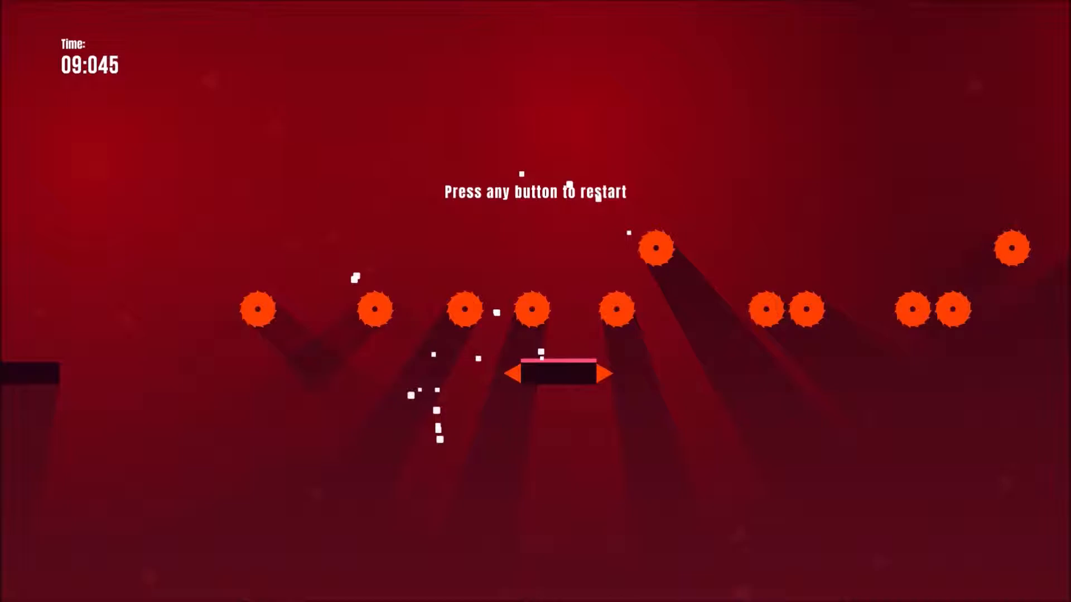
pyautogui.press('space')
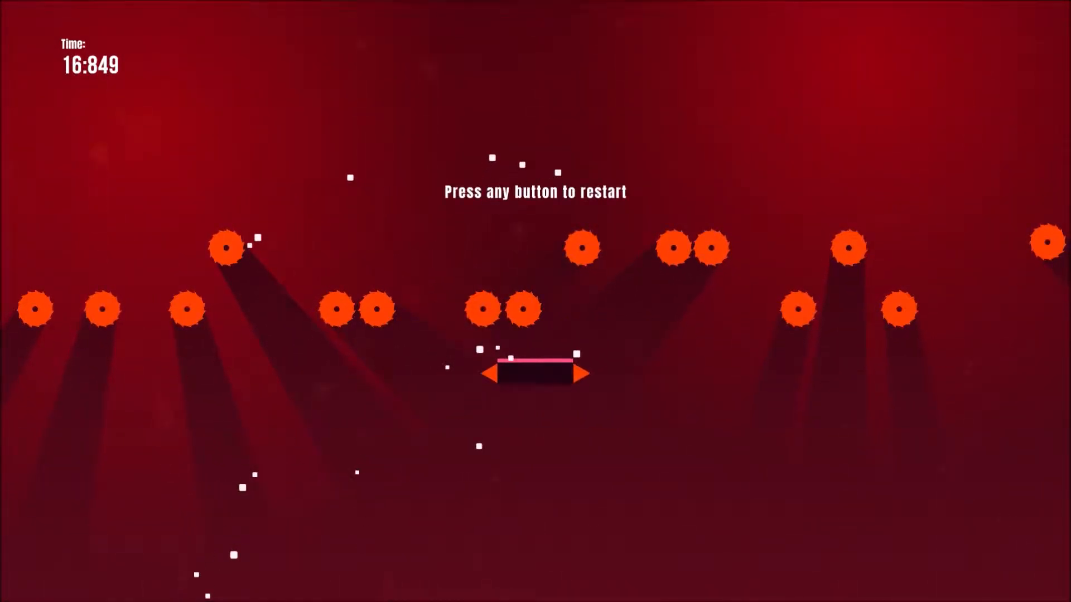
pyautogui.press('space')
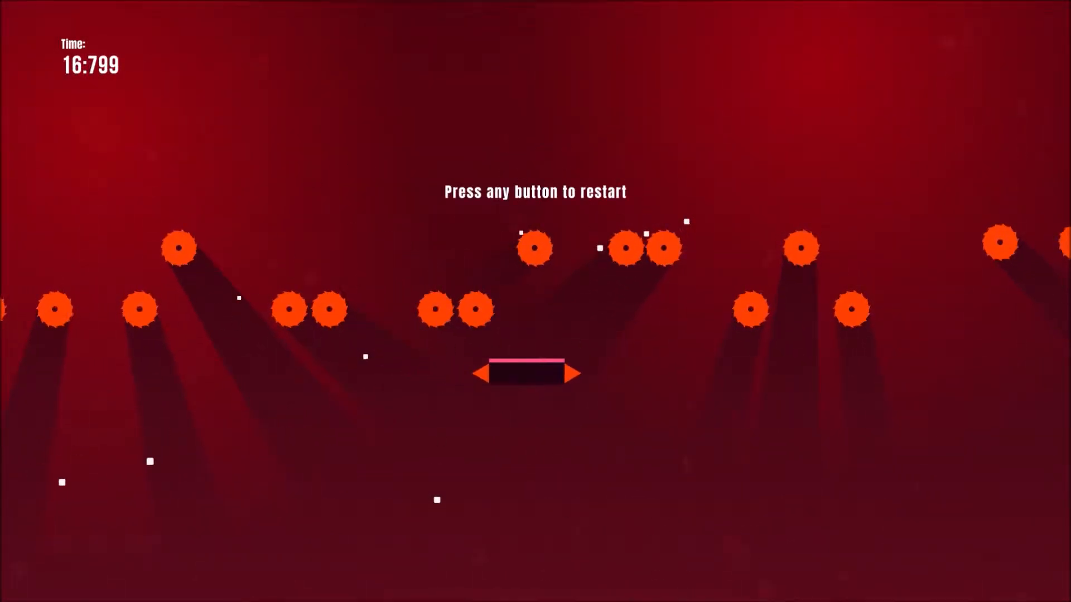
pyautogui.press('space')
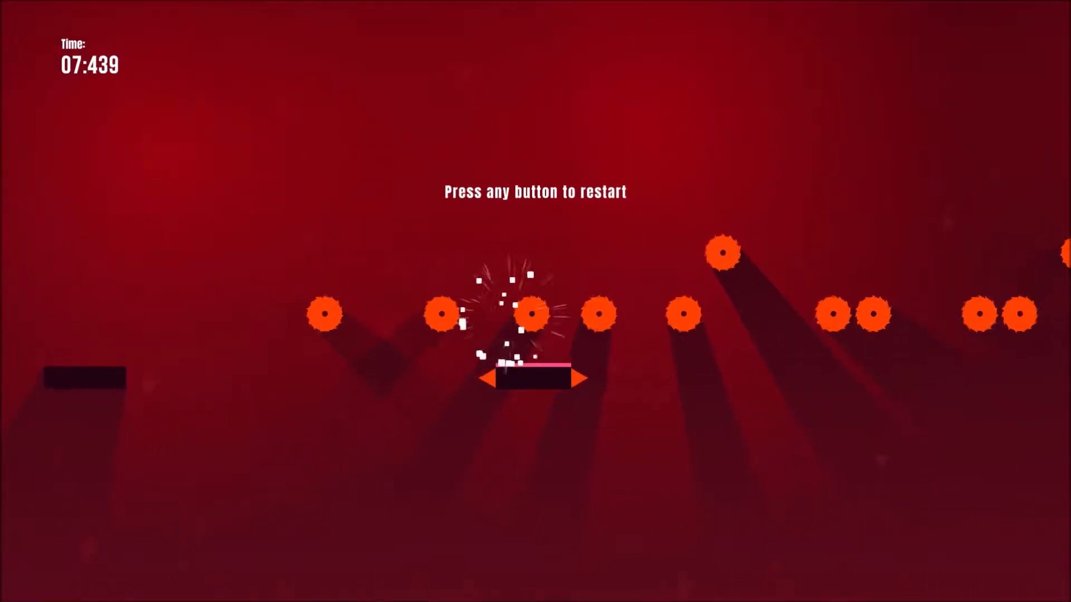
pyautogui.press('space')
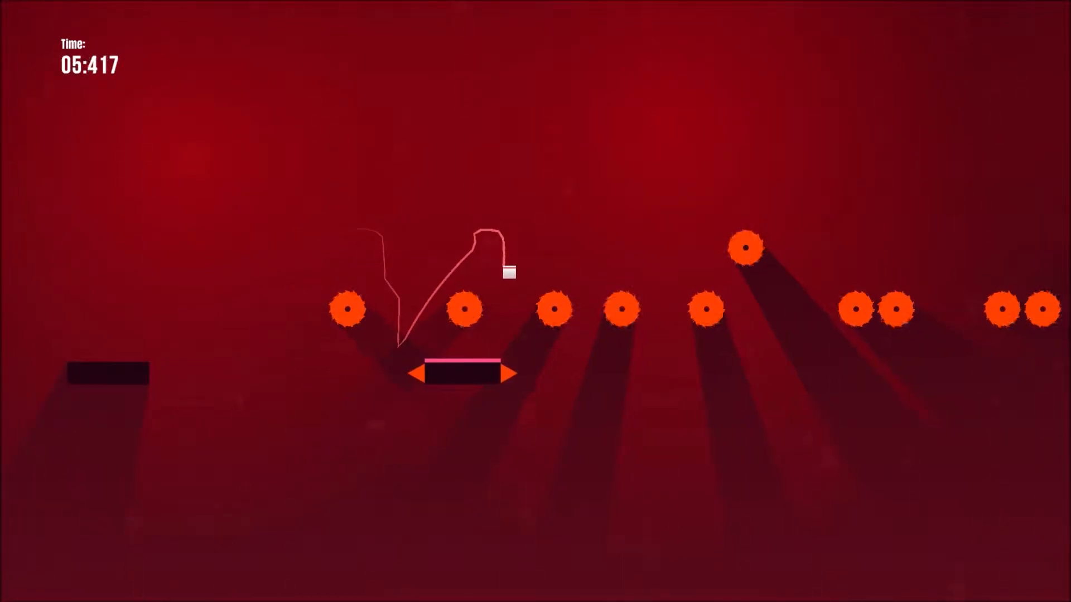
# Make repeated World 2-49 runs, restarting after each saw-blade death
pyautogui.press('r')
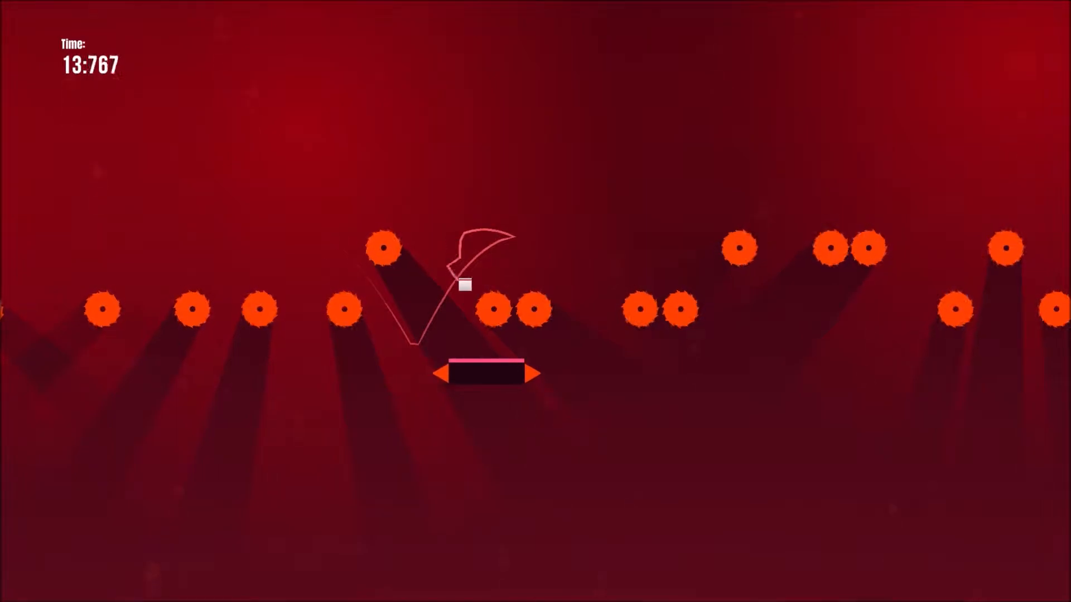
pyautogui.press('space')
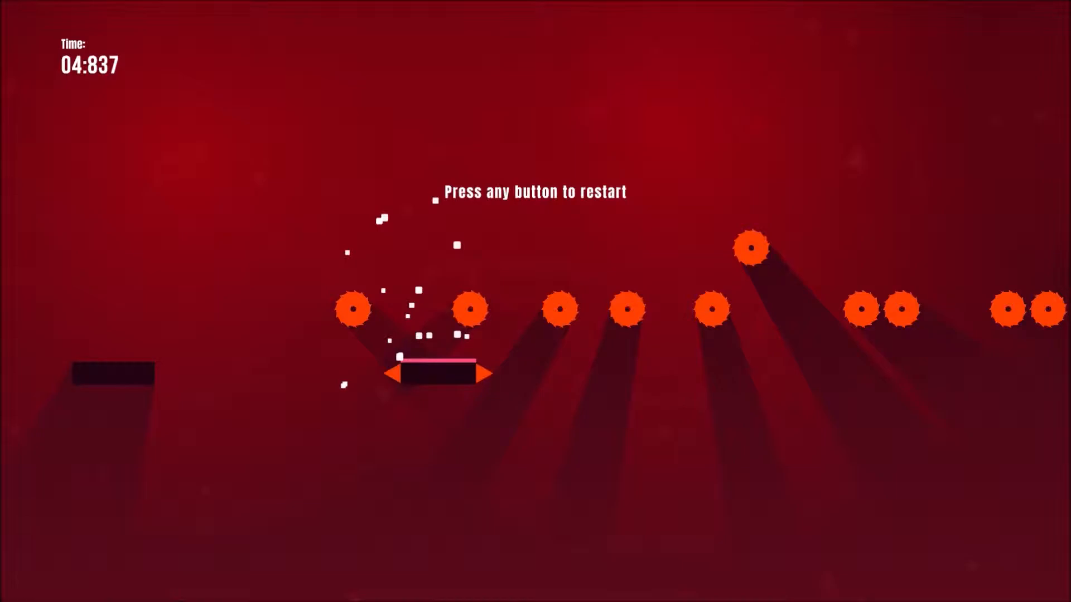
pyautogui.press('space')
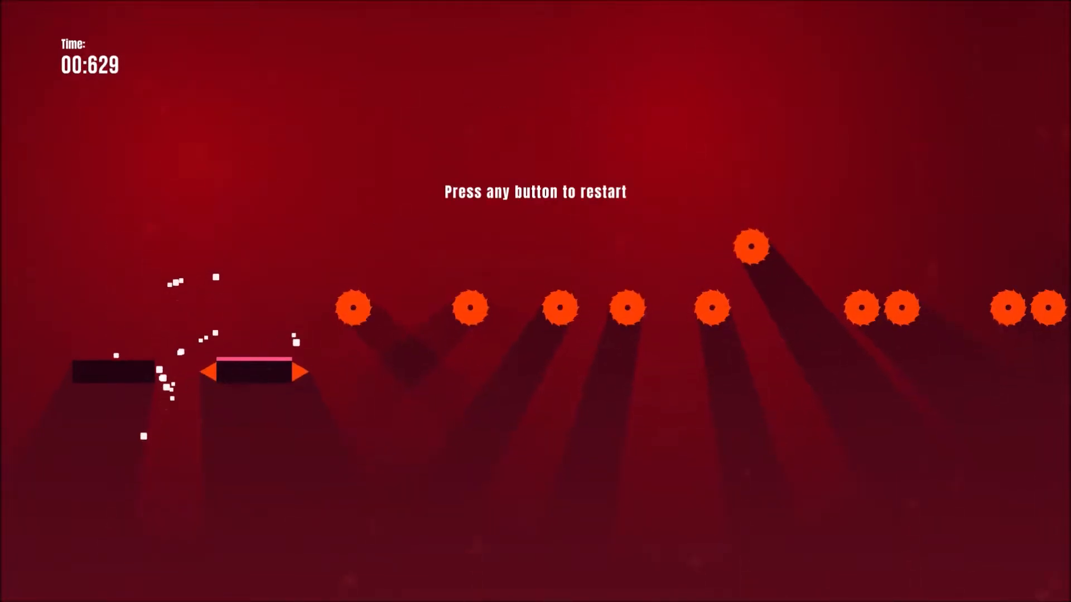
pyautogui.press('space')
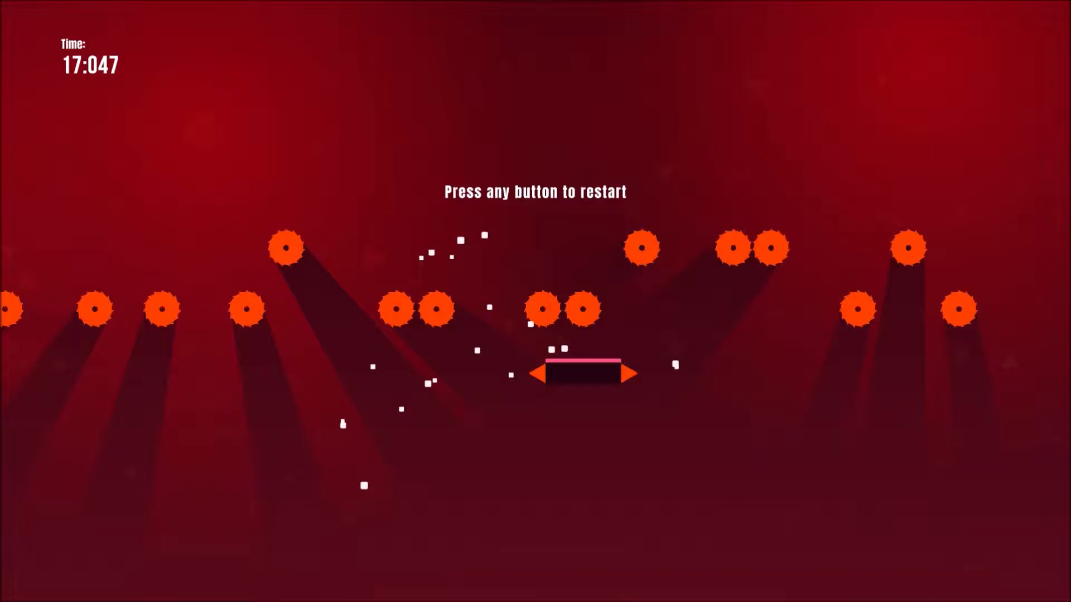
pyautogui.press('space')
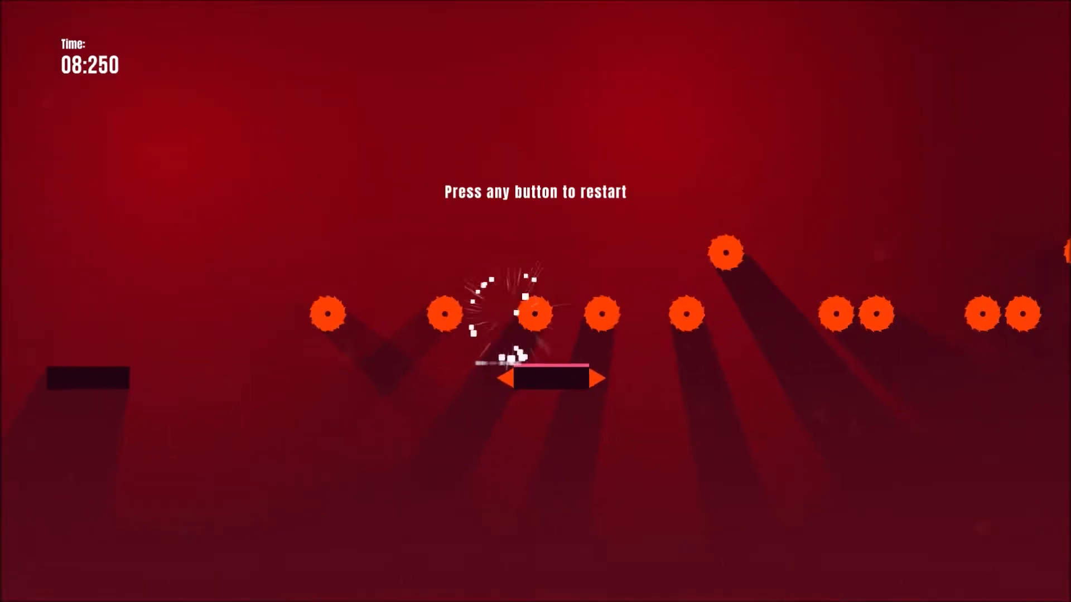
pyautogui.press('space')
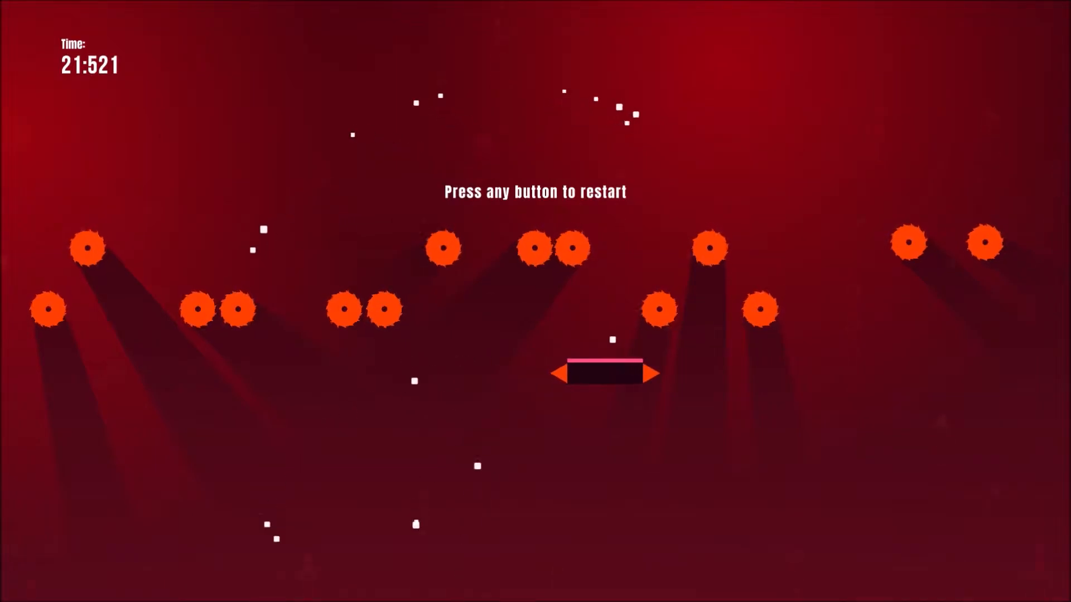
# Hop between small floating platforms in World 2-49, restarting after each death
pyautogui.press('space')
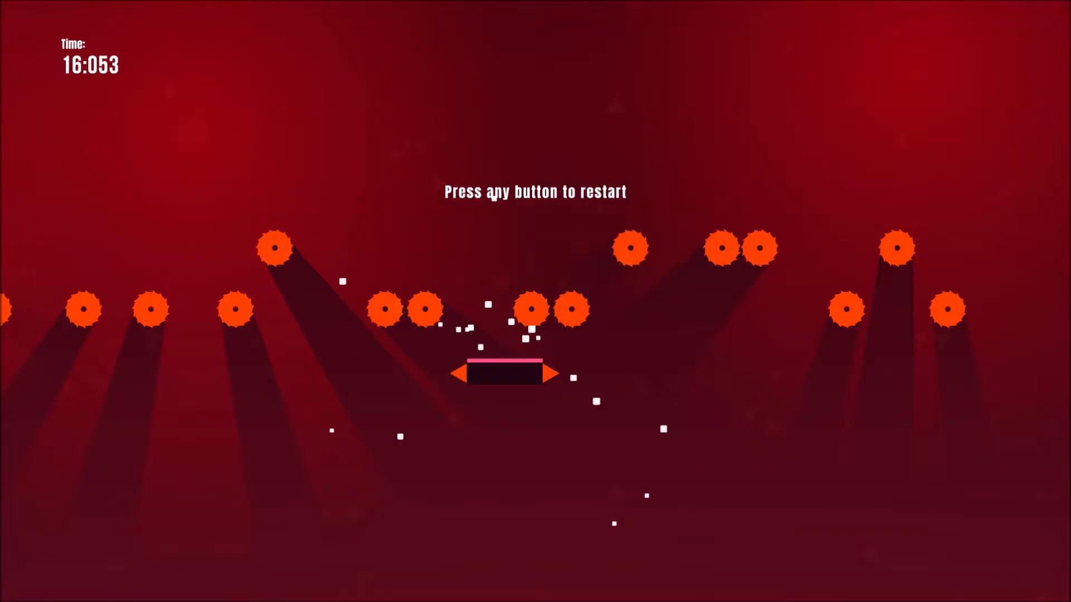
pyautogui.press('space')
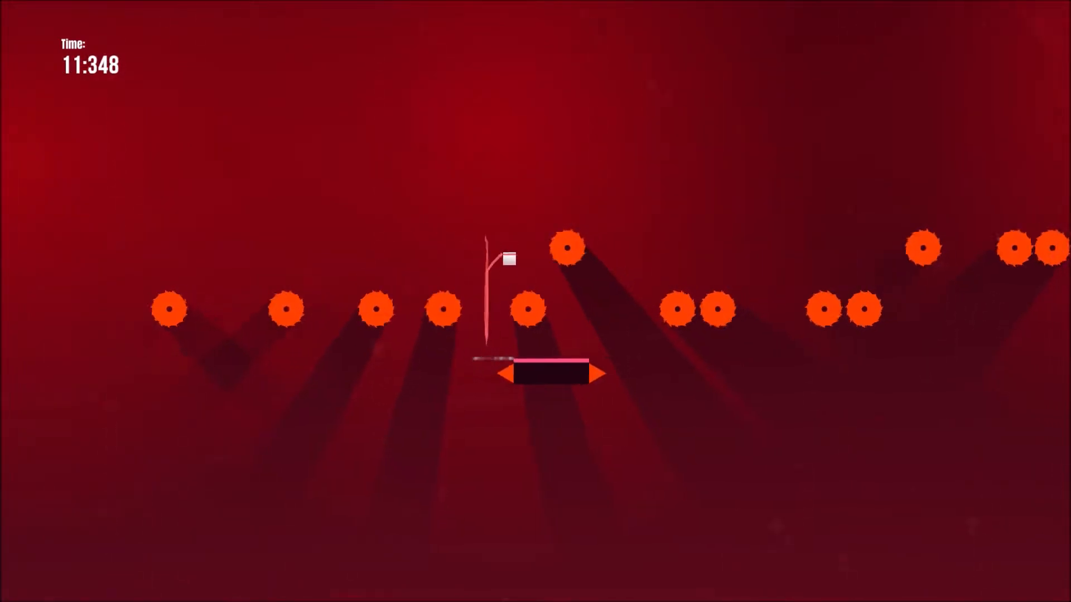
pyautogui.press('r')
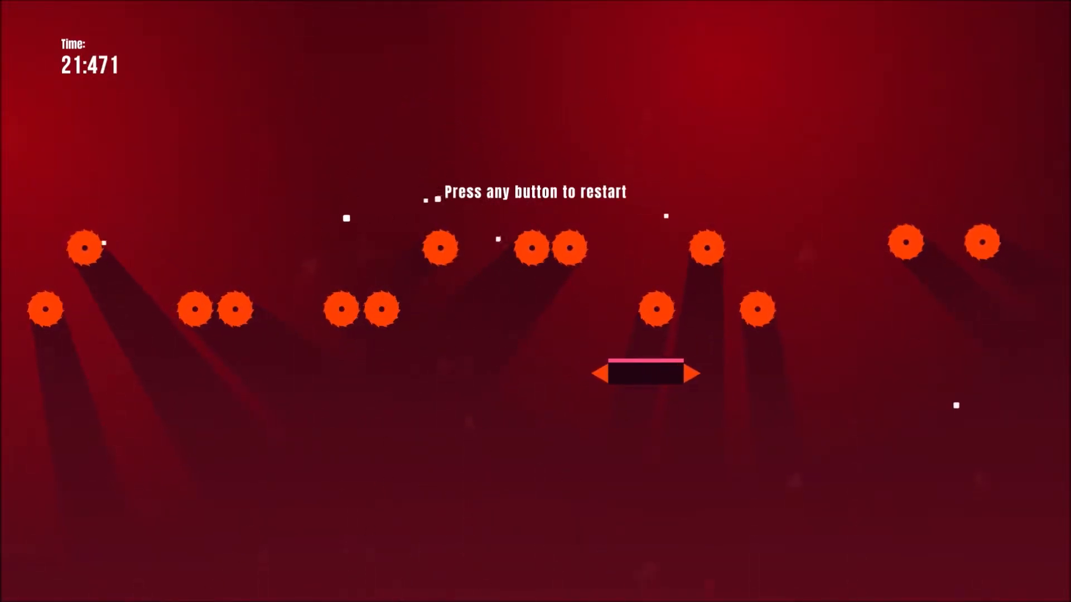
pyautogui.press('space')
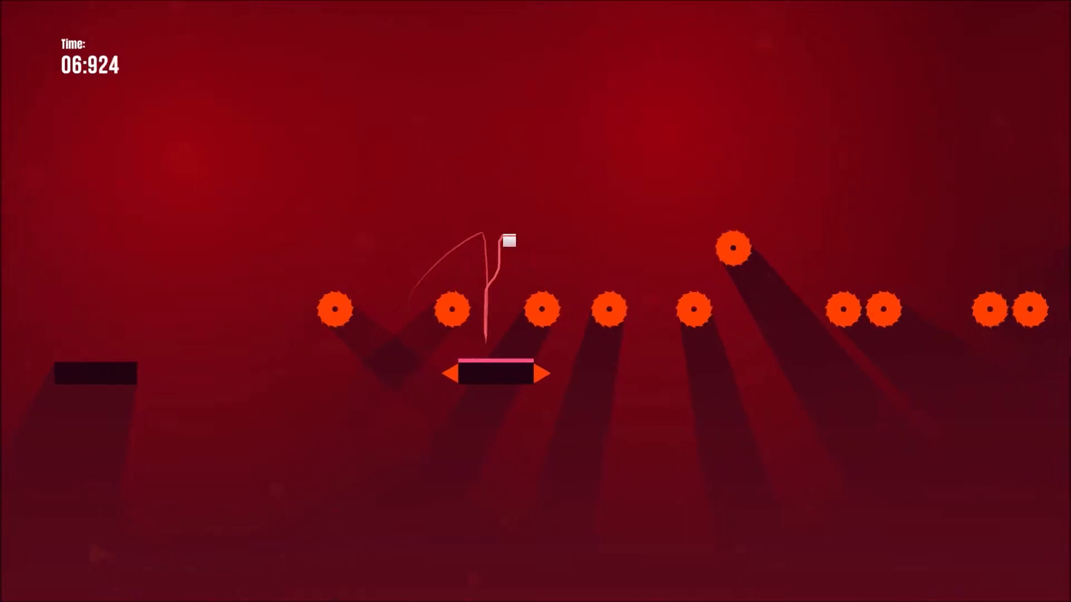
# Jump past the saw blades to the far platform with the white diamond before dying
pyautogui.press('r')
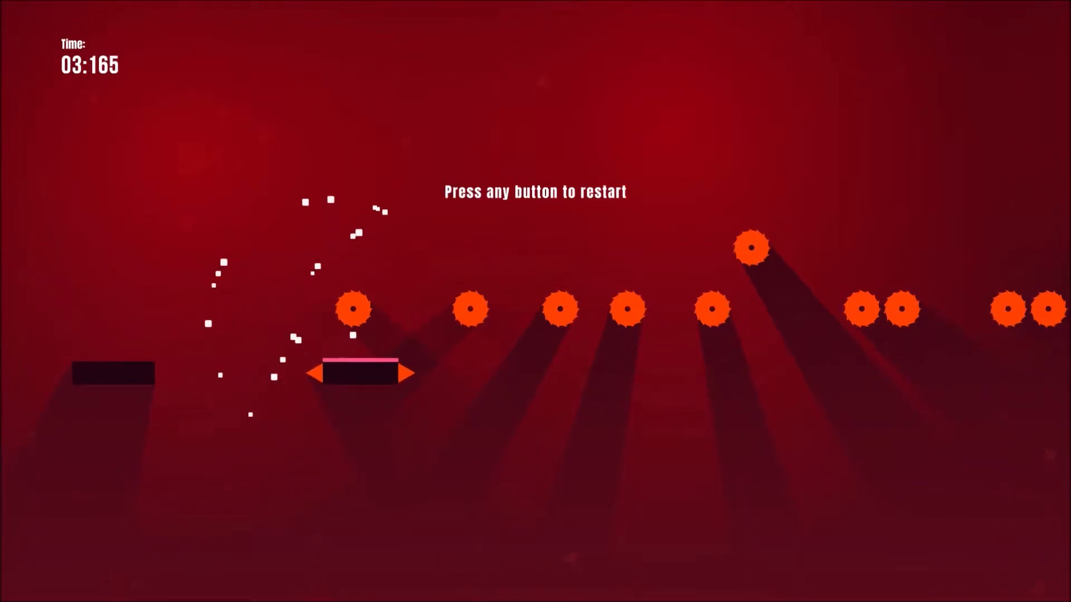
pyautogui.press('space')
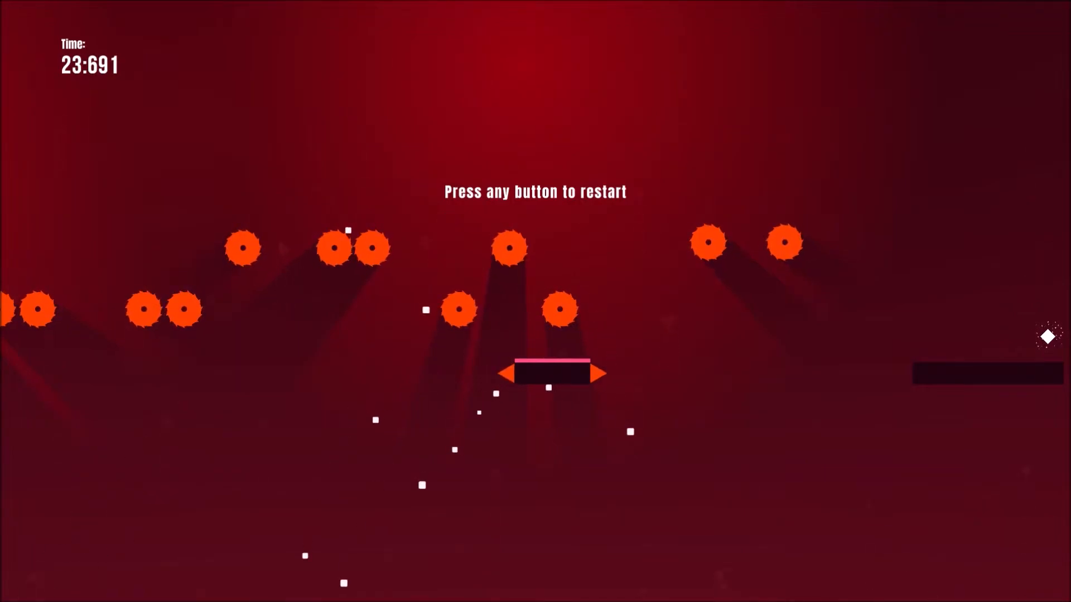
pyautogui.press('space')
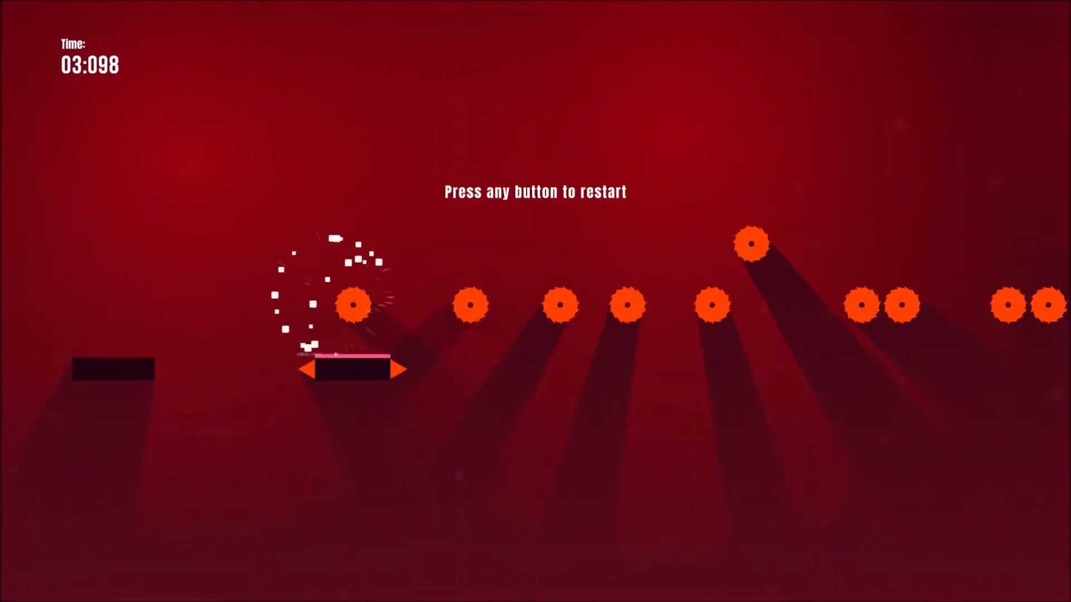
# Start a fresh World 2-49 run and approach the diamond platform again
pyautogui.press('space')
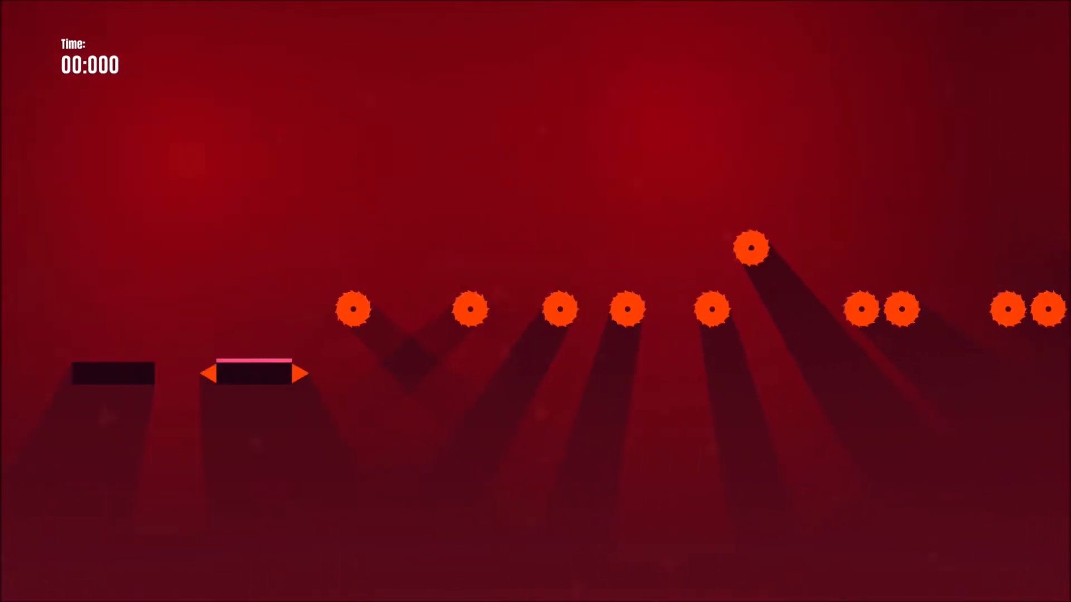
pyautogui.press('space')
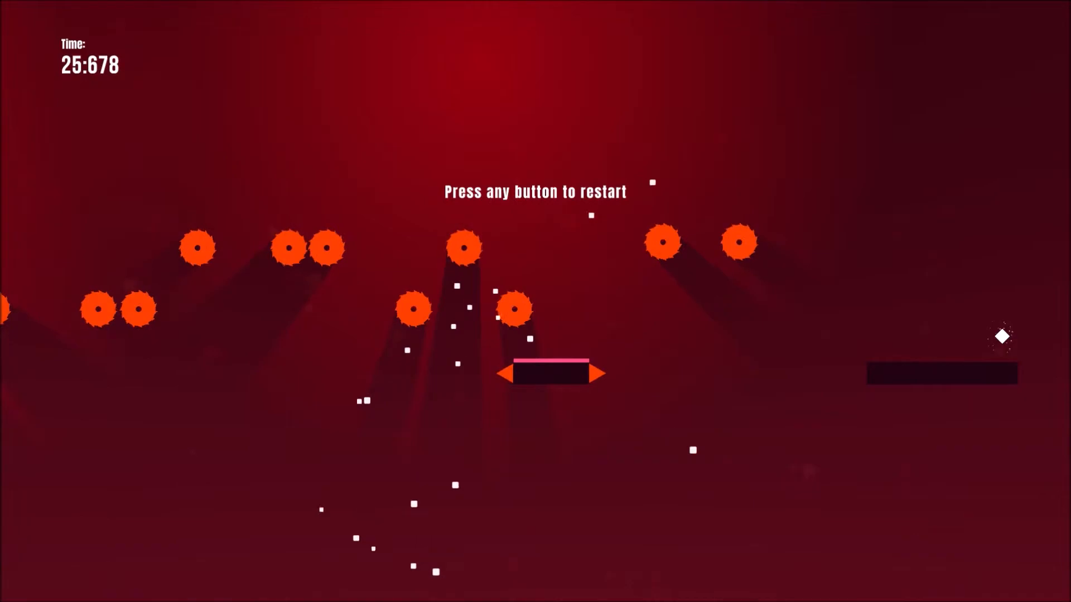
# Retry World 2-49 after dying near the goal, advancing to the spiked vertical shaft stage
pyautogui.press('space')
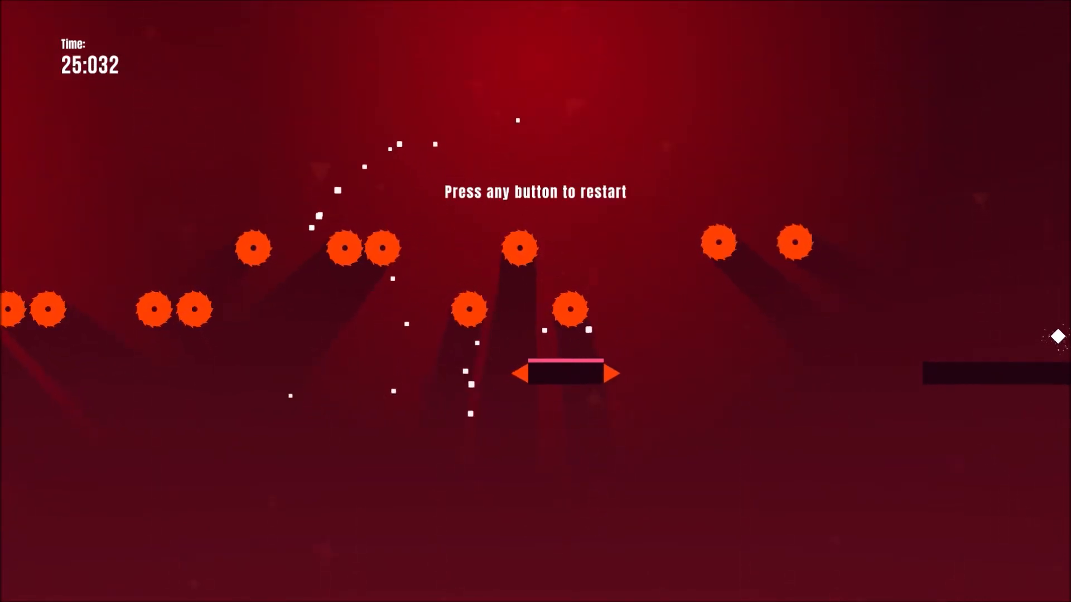
pyautogui.press('space')
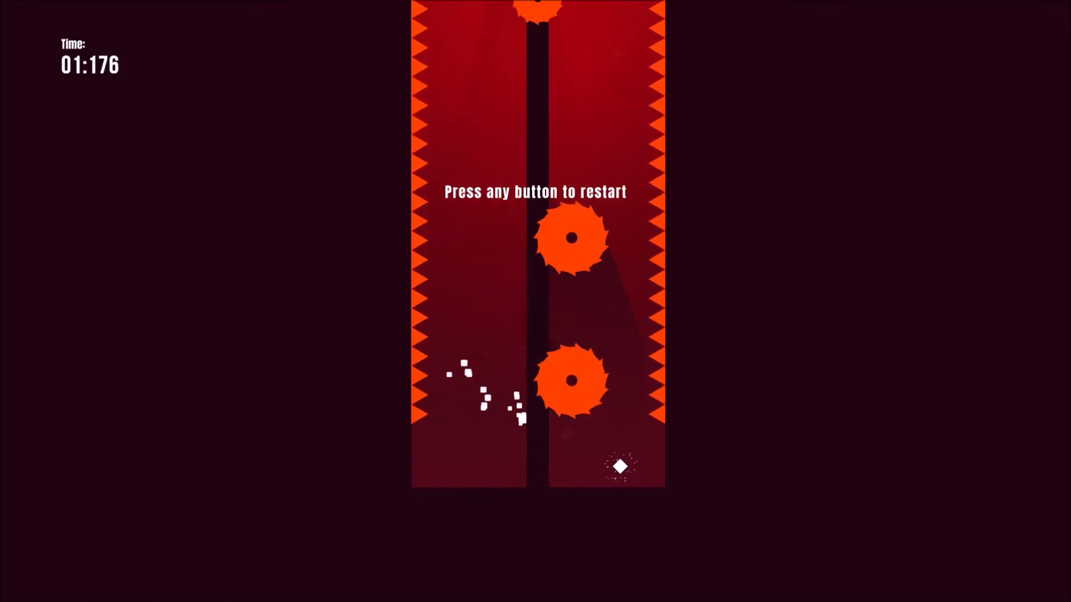
# Restart the spiked shaft once more, then pause and choose Main Menu
pyautogui.press('space')
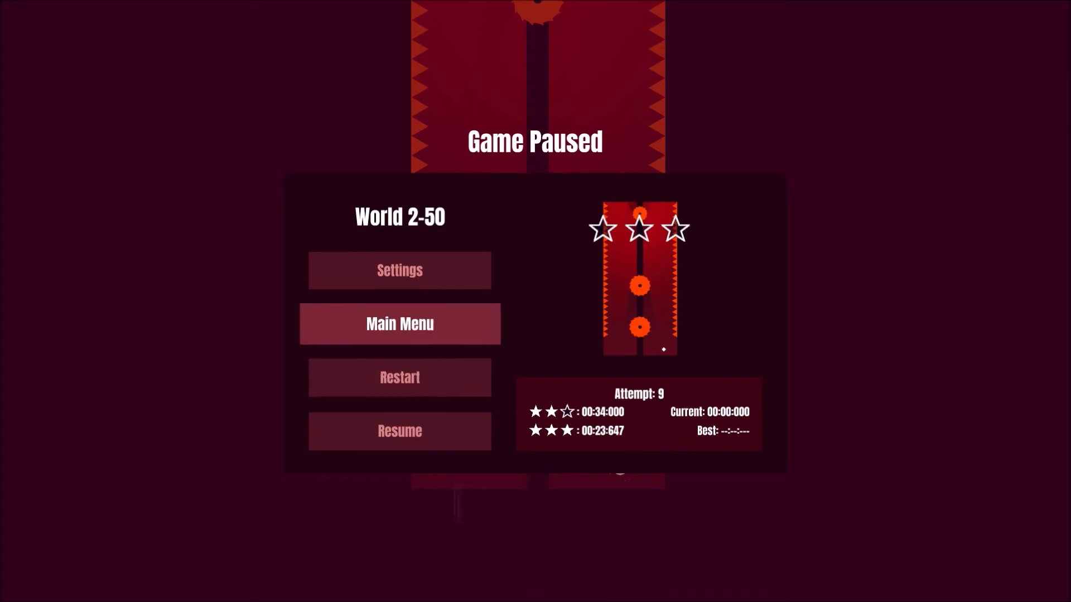
pyautogui.click(399, 323)
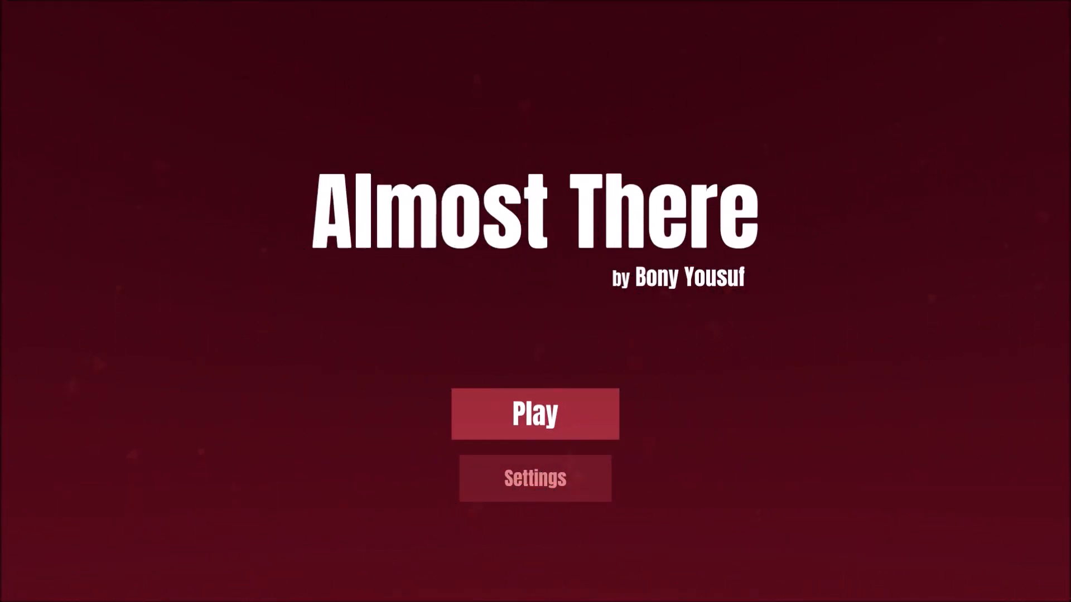